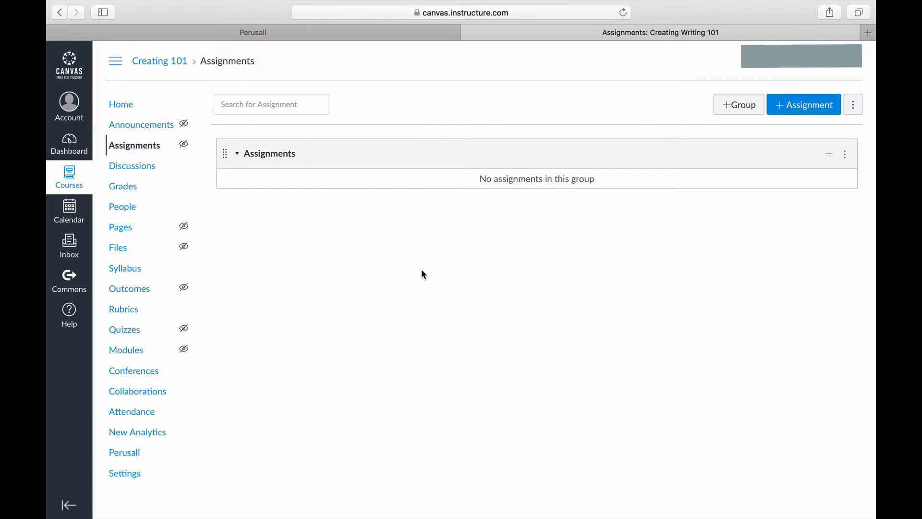
{"action": "mouse_move", "coordinate": [223, 204]}
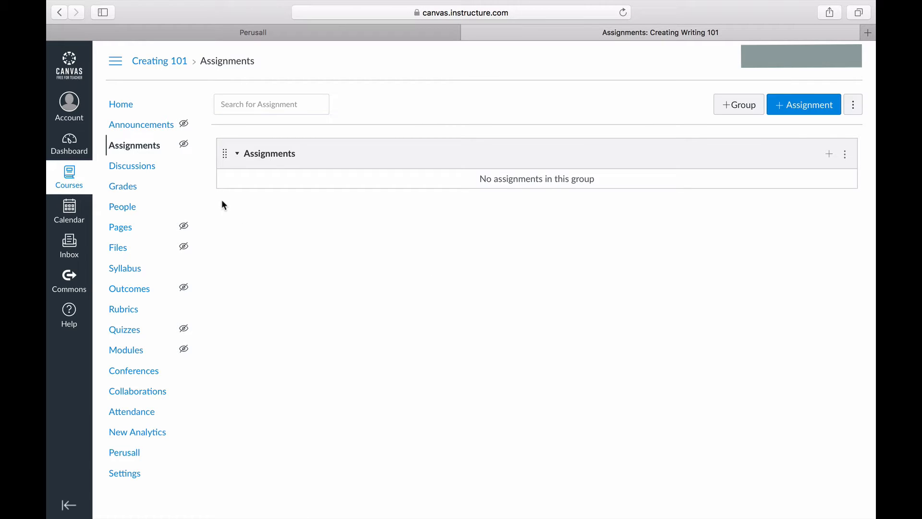
{"action": "mouse_move", "coordinate": [804, 110]}
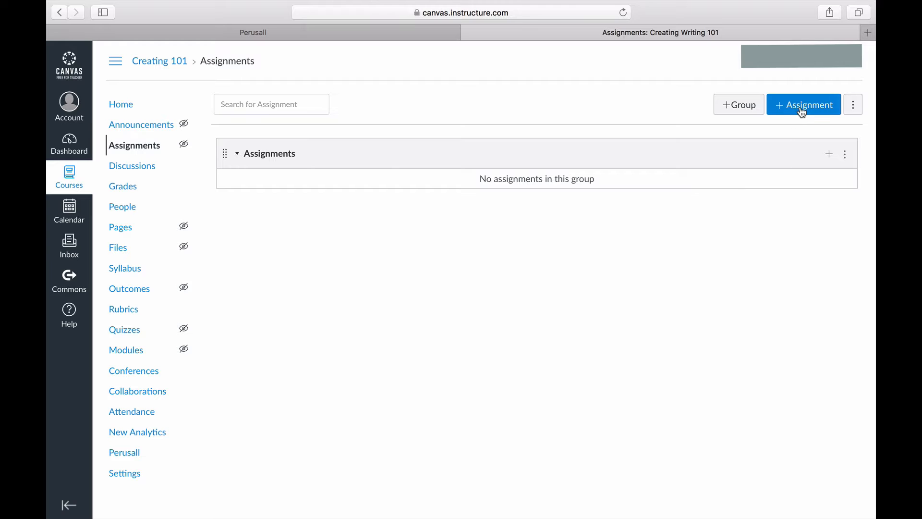
Step: Begin a new assignment from the Creating 101 course Assignments page
{"action": "left_click", "coordinate": [803, 104]}
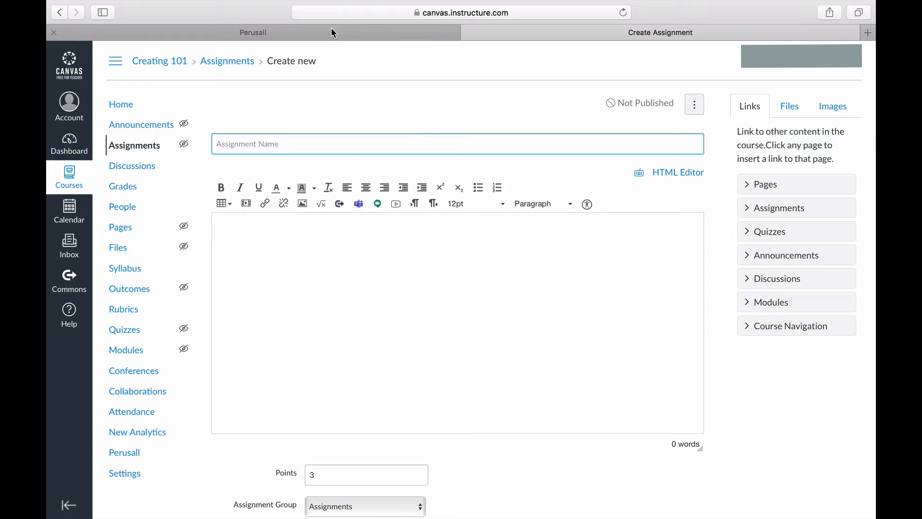
Step: Copy assignment 1's full LMS title from the Perusall Creating Writing 101 course
{"action": "left_click", "coordinate": [252, 32]}
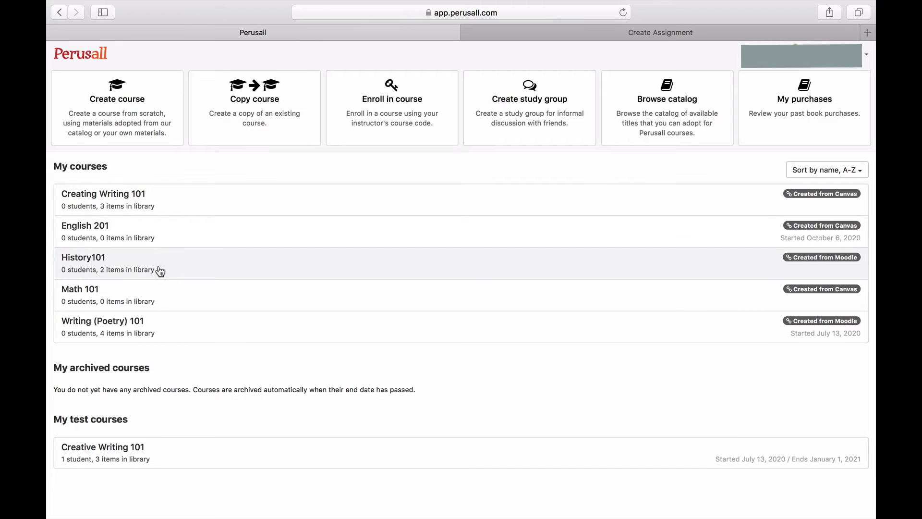
{"action": "left_click", "coordinate": [103, 194]}
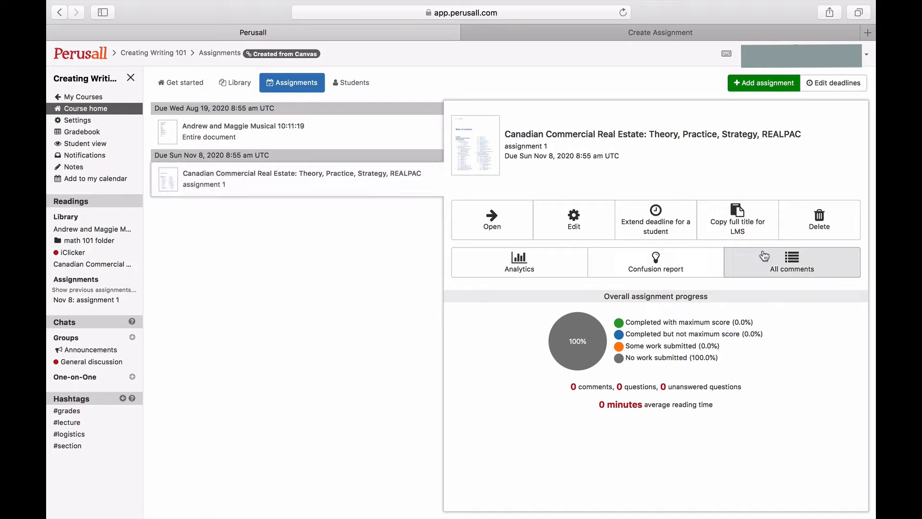
{"action": "left_click", "coordinate": [737, 220]}
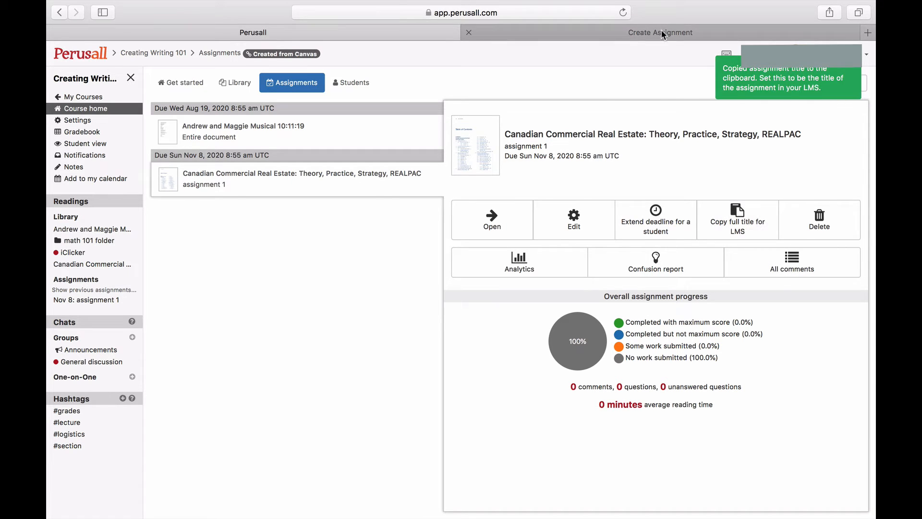
Step: Return to the Canvas form and begin editing the assignment's points value
{"action": "left_click", "coordinate": [659, 32]}
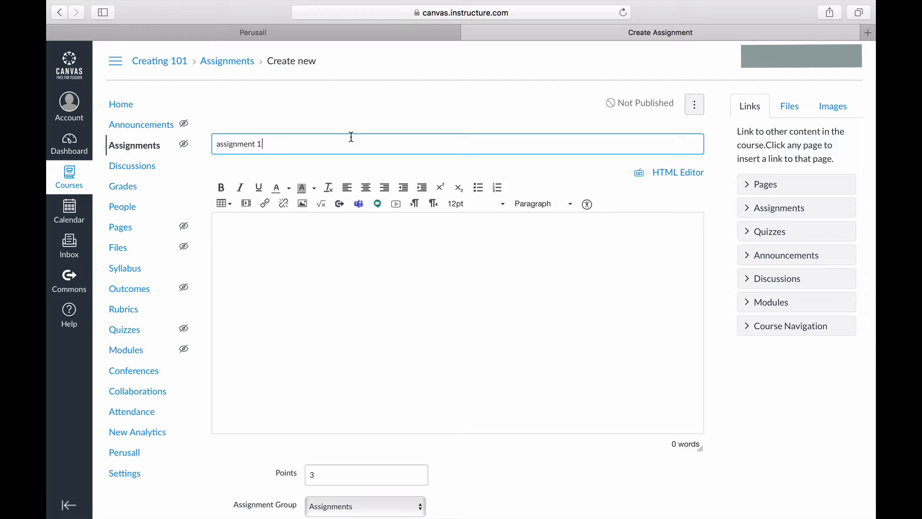
{"action": "scroll", "scroll_direction": "down", "scroll_amount": 3}
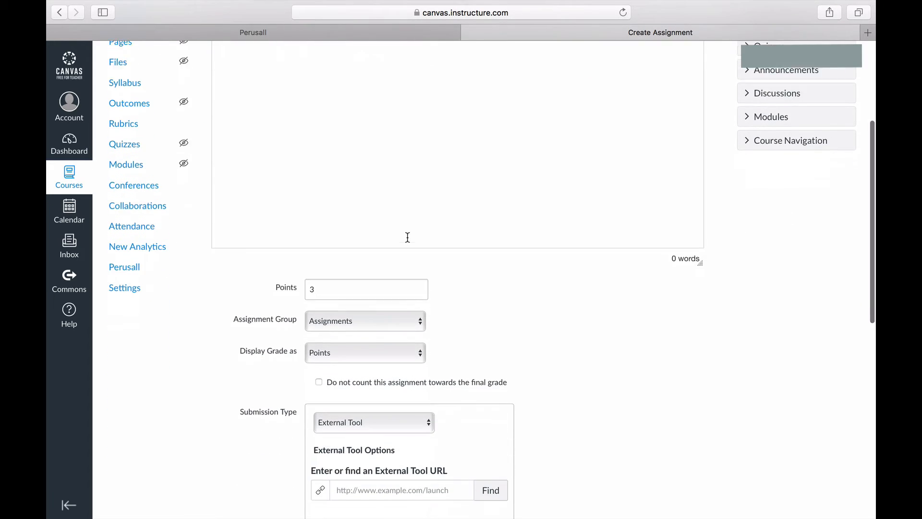
{"action": "scroll", "scroll_direction": "down", "scroll_amount": 3}
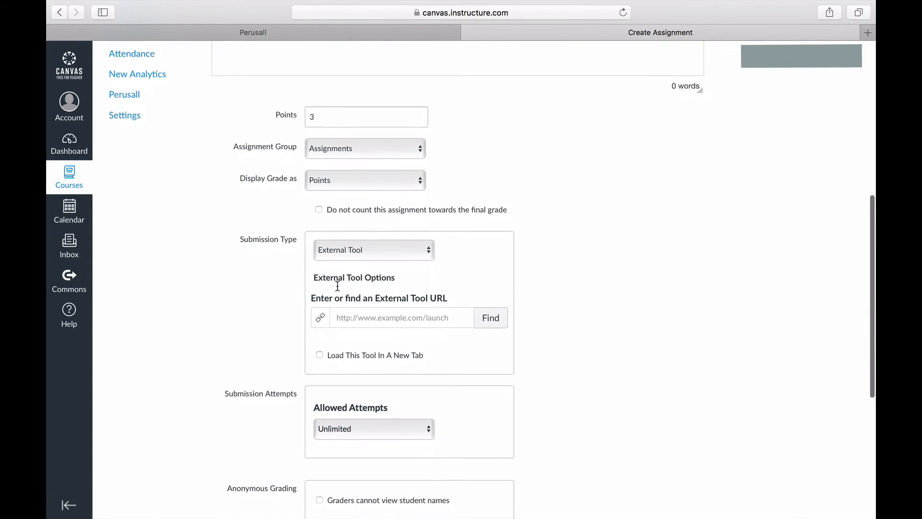
{"action": "left_click", "coordinate": [365, 115]}
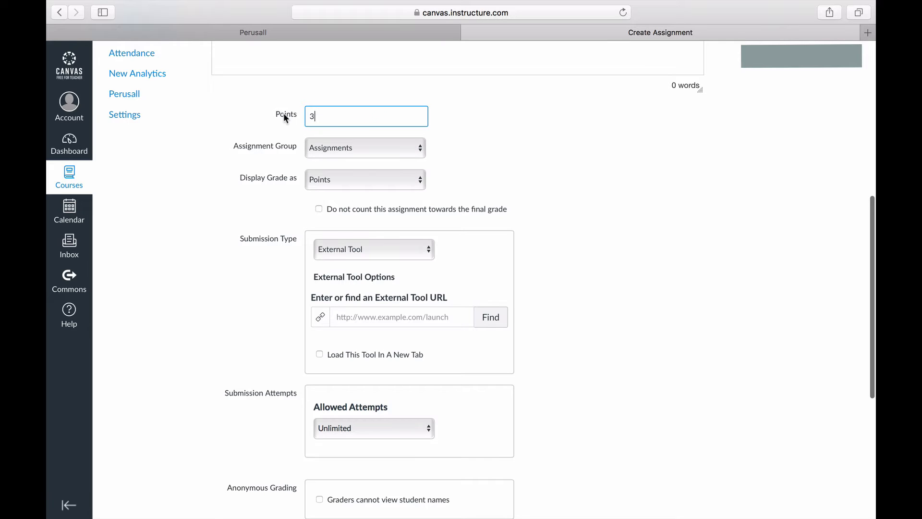
{"action": "left_click", "coordinate": [253, 33]}
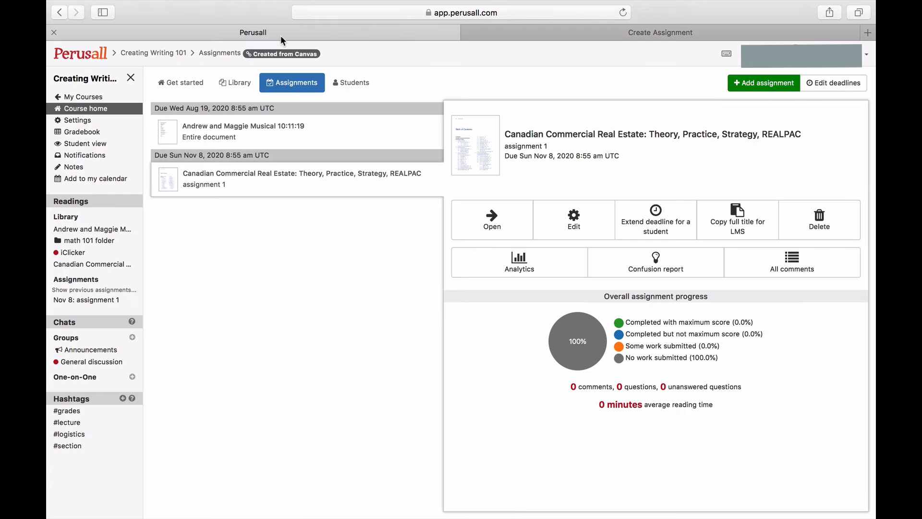
{"action": "mouse_move", "coordinate": [75, 120]}
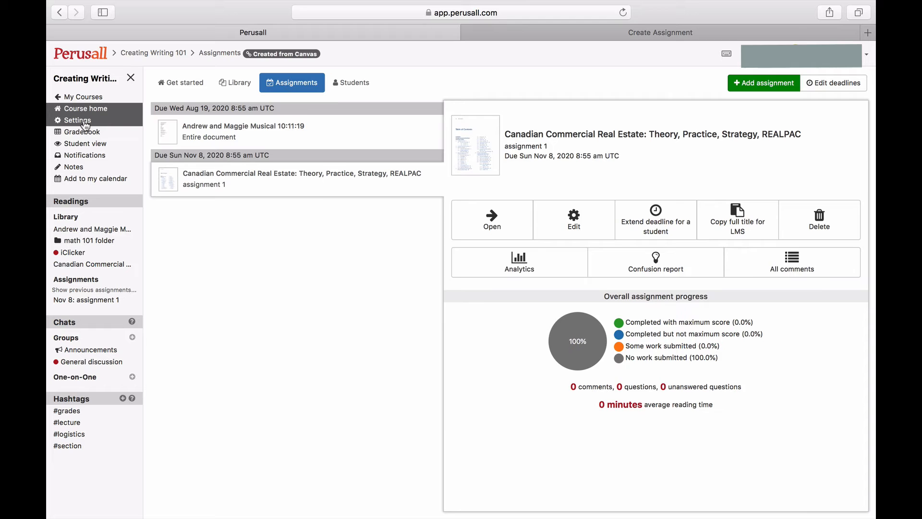
{"action": "left_click", "coordinate": [77, 120]}
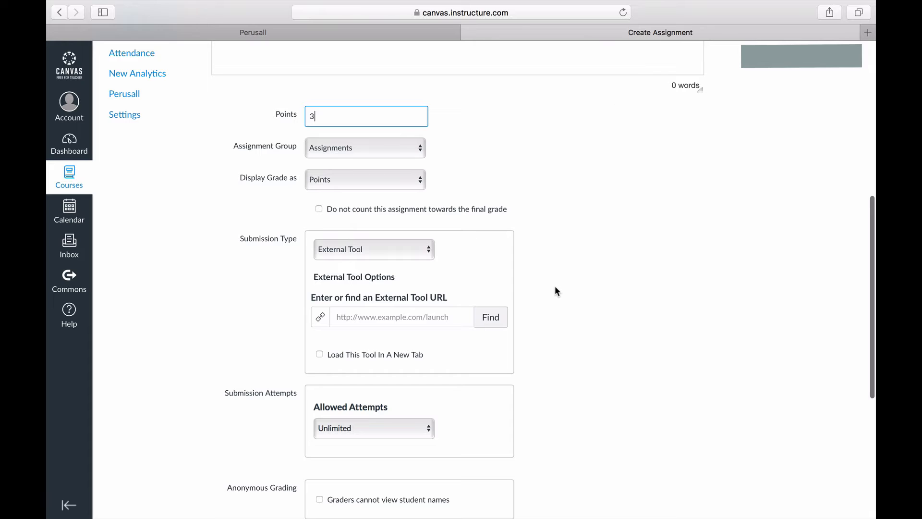
Step: Link Perusall as the external tool loading in a new tab, then save and publish
{"action": "scroll", "scroll_direction": "down", "scroll_amount": 3}
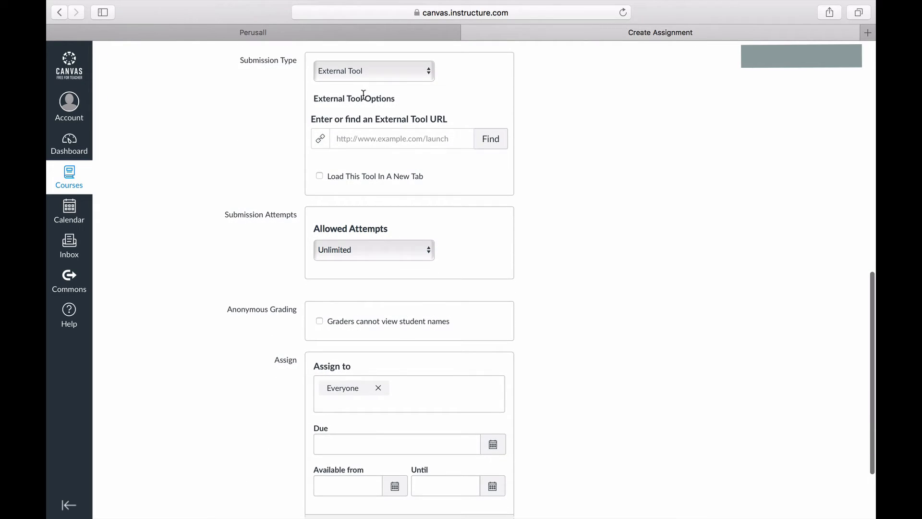
{"action": "mouse_move", "coordinate": [487, 150]}
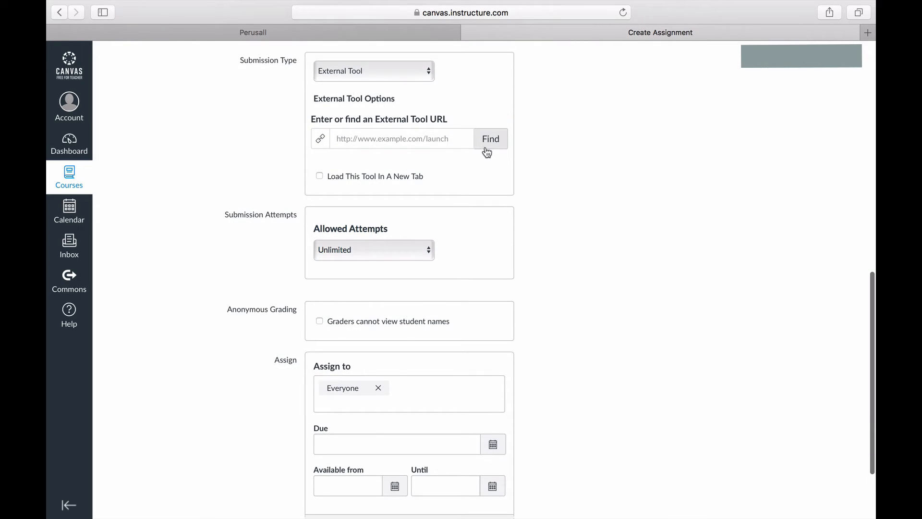
{"action": "left_click", "coordinate": [489, 138]}
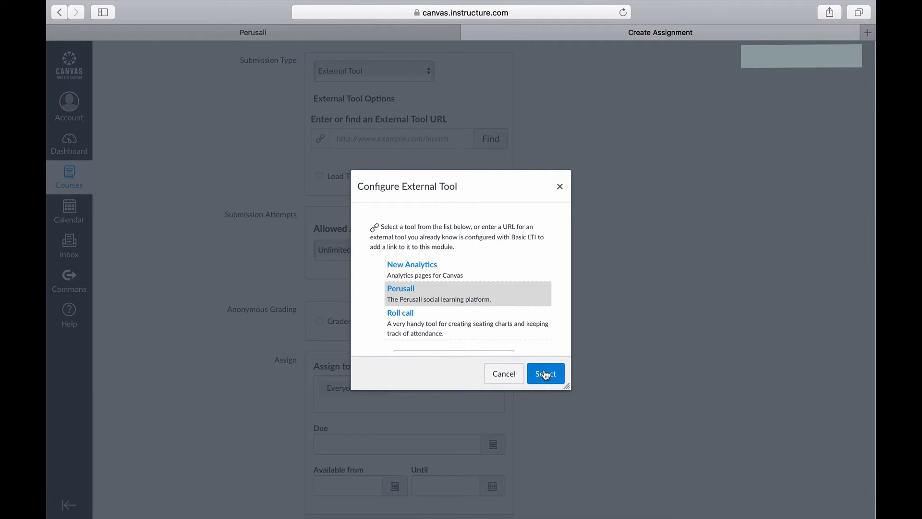
{"action": "left_click", "coordinate": [545, 373]}
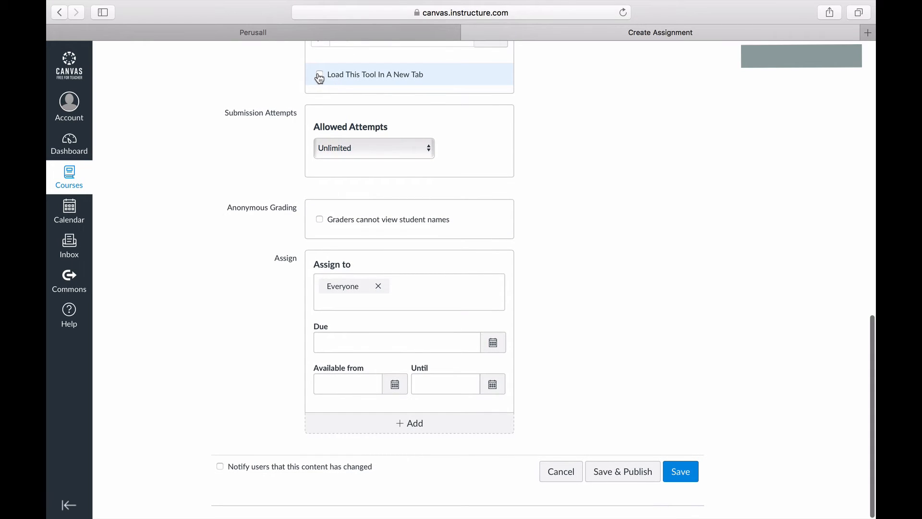
{"action": "left_click", "coordinate": [319, 74]}
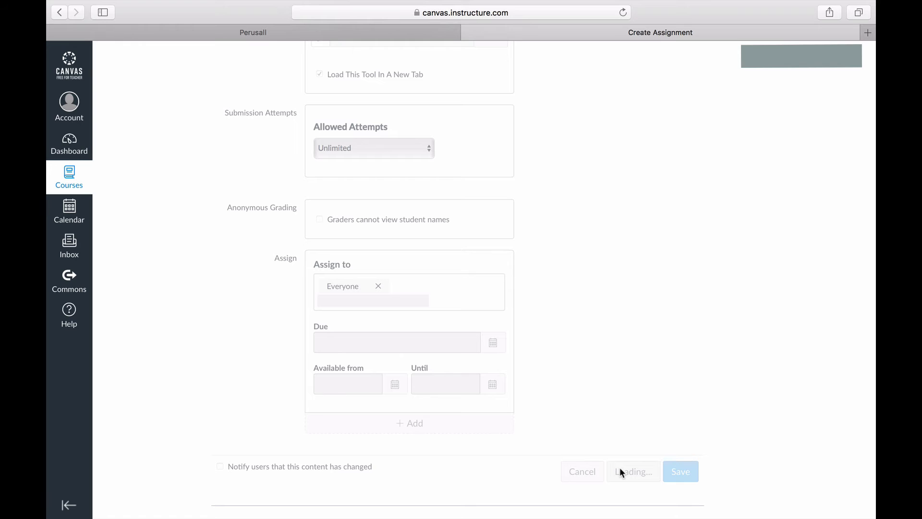
{"action": "left_click", "coordinate": [680, 471]}
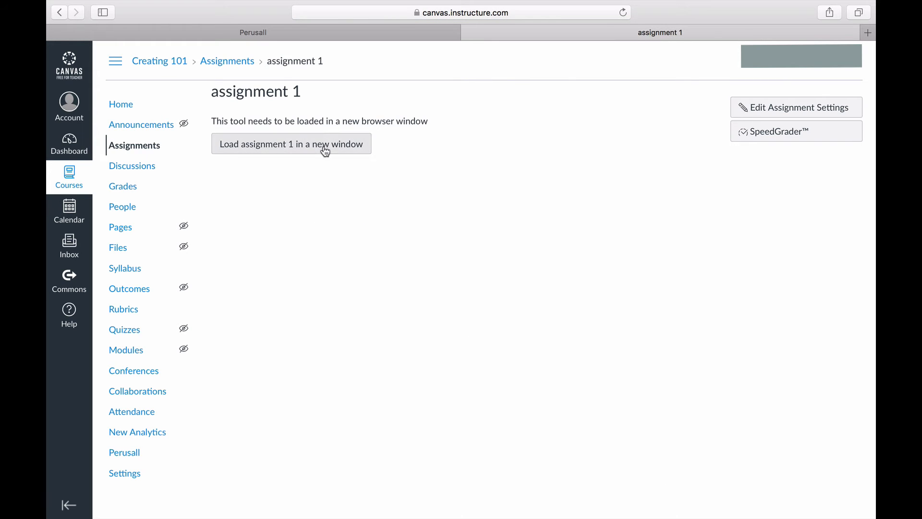
Step: Launch assignment 1's Perusall reading in a new window, close it and return to Canvas settings
{"action": "left_click", "coordinate": [291, 144]}
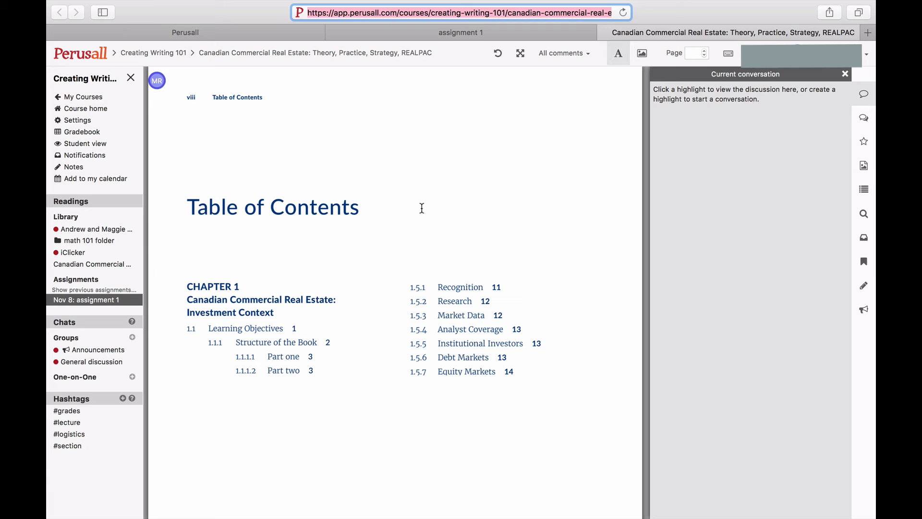
{"action": "scroll", "scroll_direction": "down", "scroll_amount": 3}
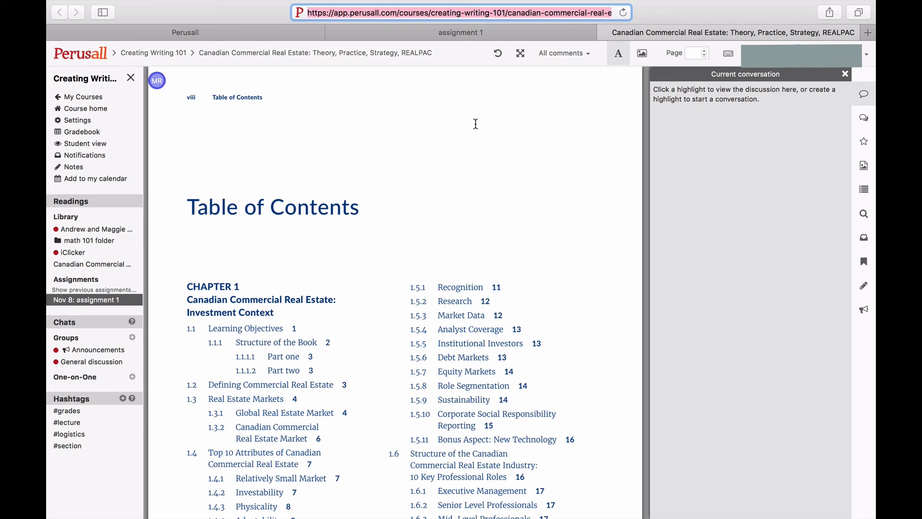
{"action": "left_click", "coordinate": [460, 32]}
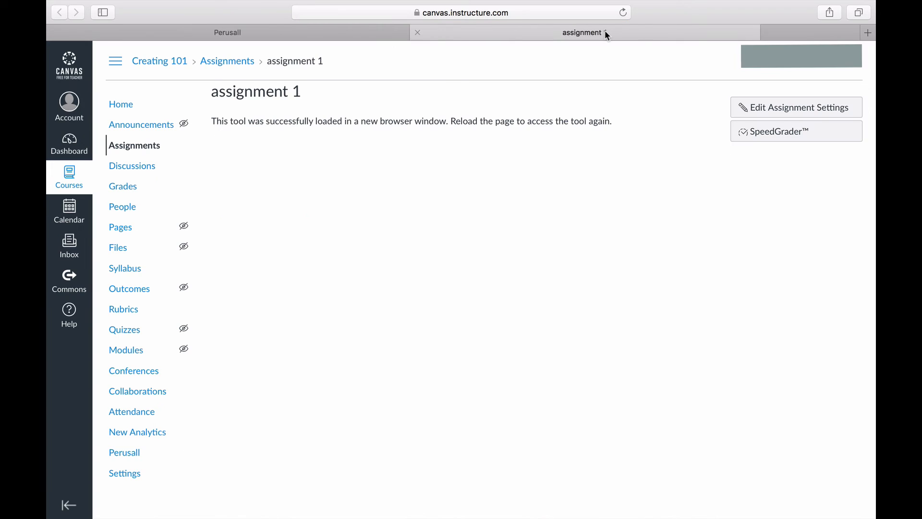
{"action": "left_click", "coordinate": [417, 33]}
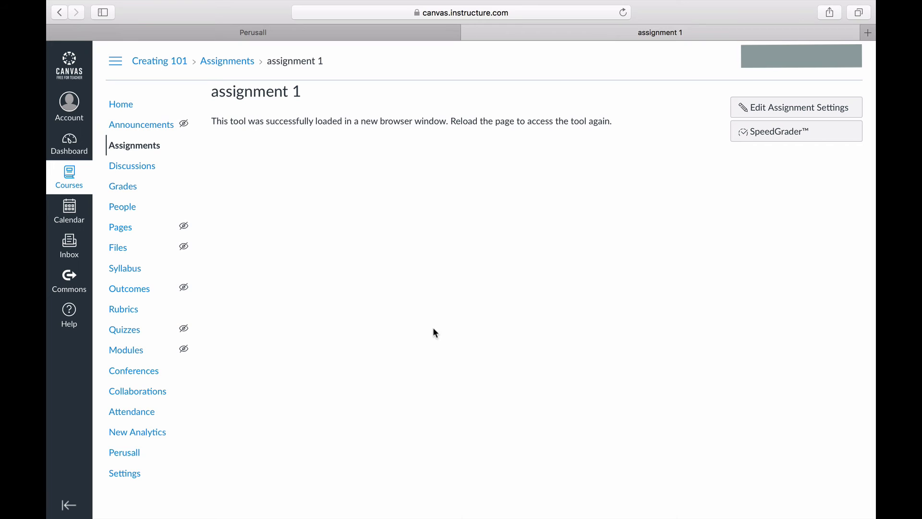
{"action": "mouse_move", "coordinate": [283, 437]}
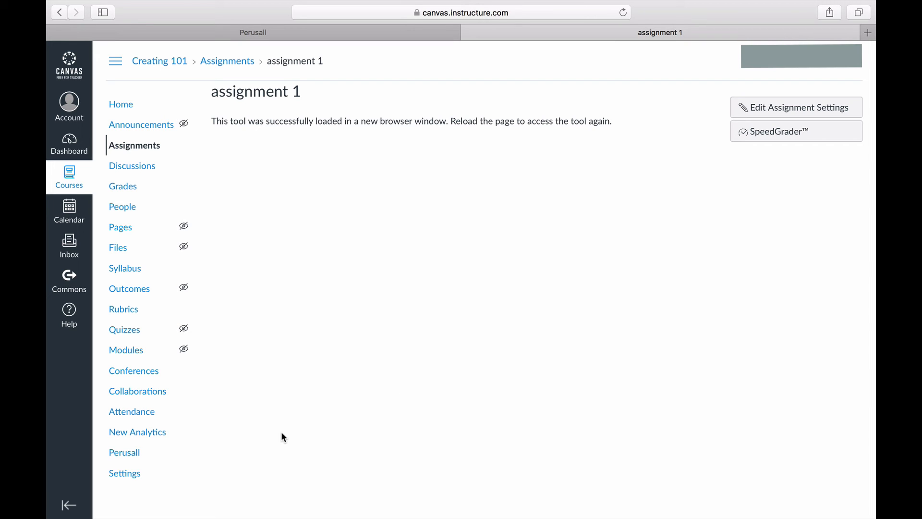
{"action": "left_click", "coordinate": [124, 473]}
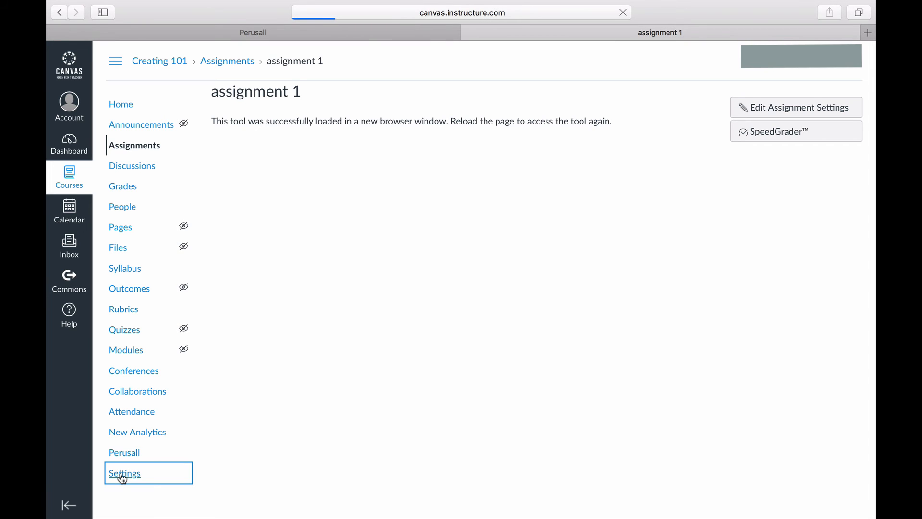
Step: Save the course Navigation settings with Perusall moved to the hidden area
{"action": "left_click", "coordinate": [124, 472]}
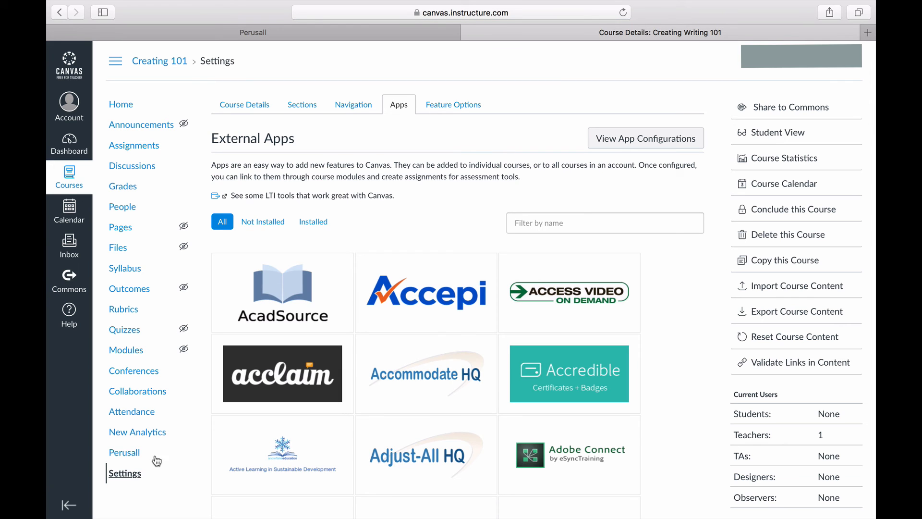
{"action": "left_click", "coordinate": [353, 104]}
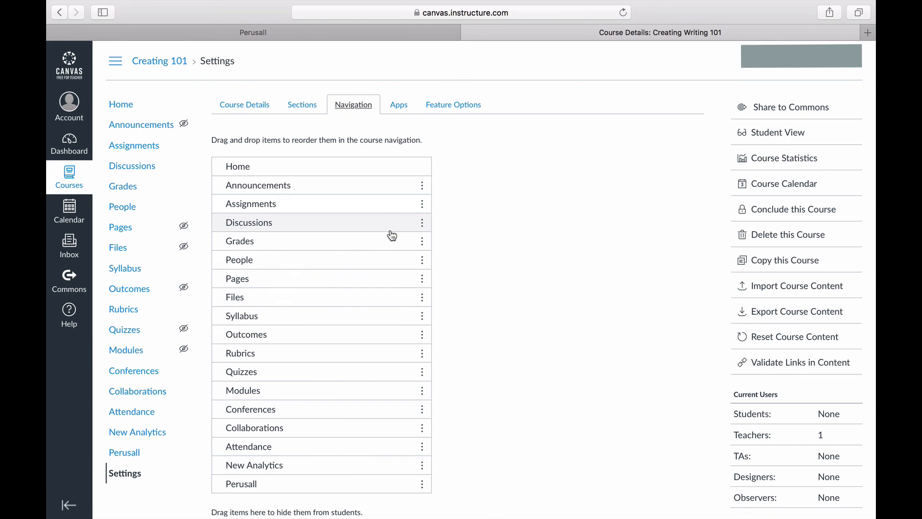
{"action": "scroll", "scroll_direction": "down", "scroll_amount": 3}
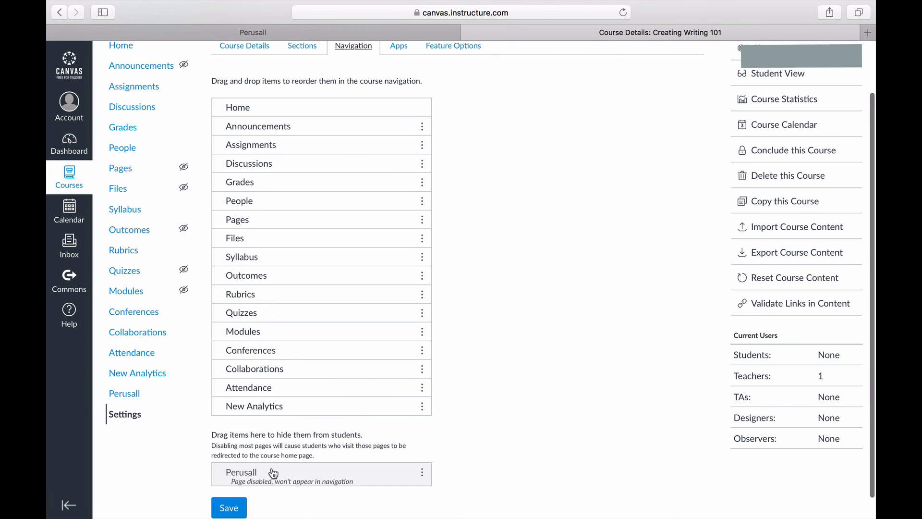
{"action": "left_click", "coordinate": [228, 507]}
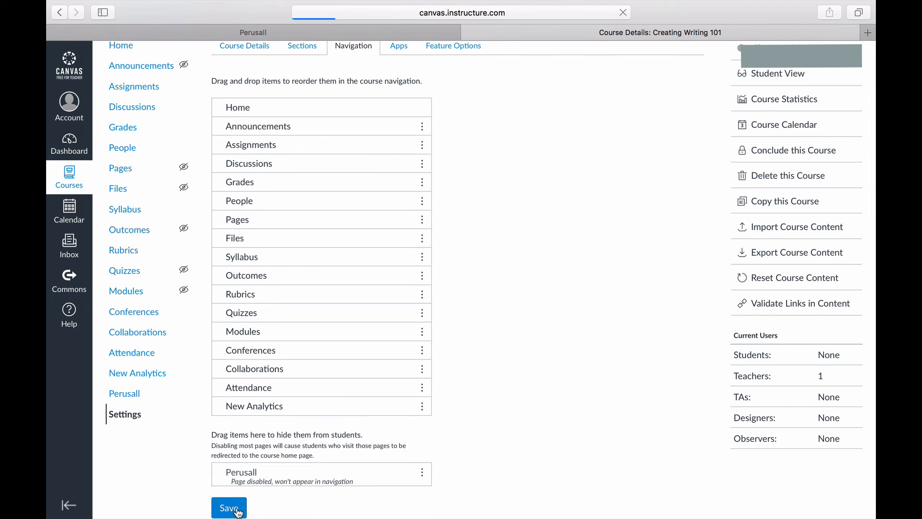
{"action": "left_click", "coordinate": [228, 507]}
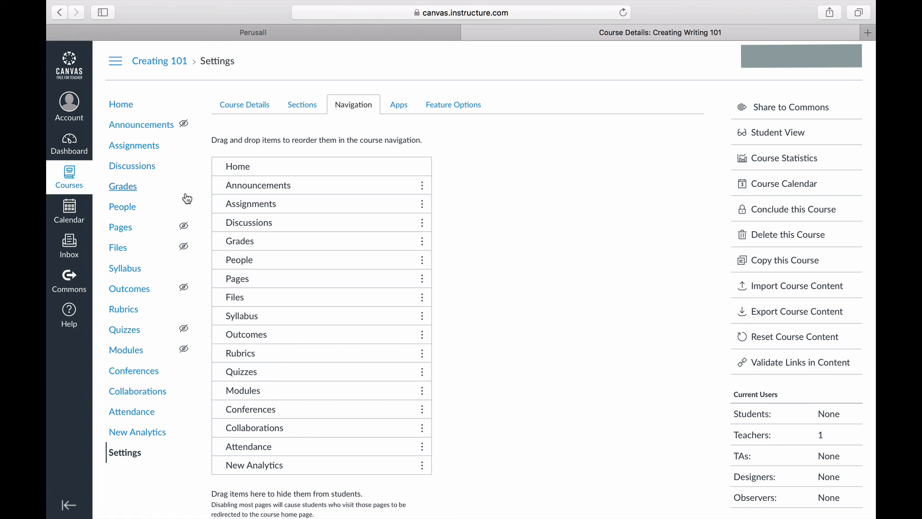
Step: Go back to the Assignments list and select published assignment 1
{"action": "left_click", "coordinate": [133, 145]}
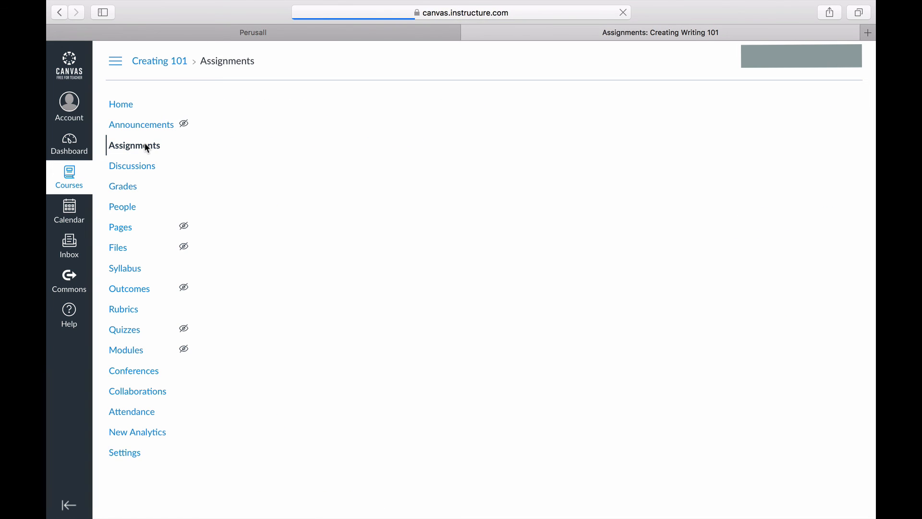
{"action": "left_click", "coordinate": [134, 145]}
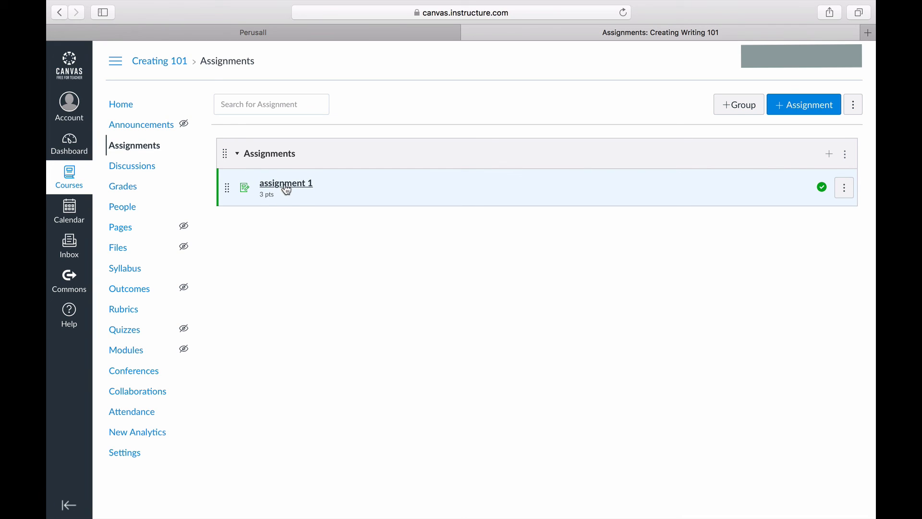